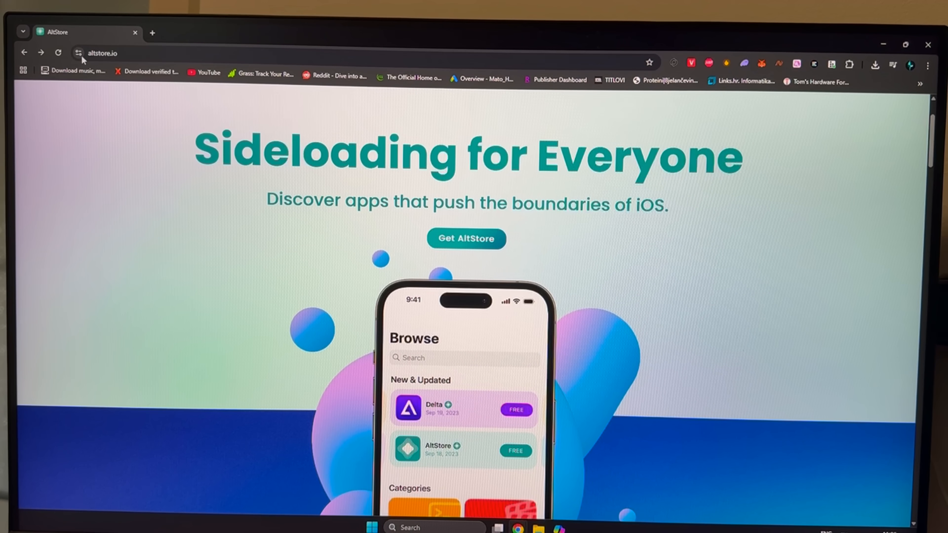
Step: Download the AltServer for Windows installer from altstore.io and reveal it in its folder
click(102, 52)
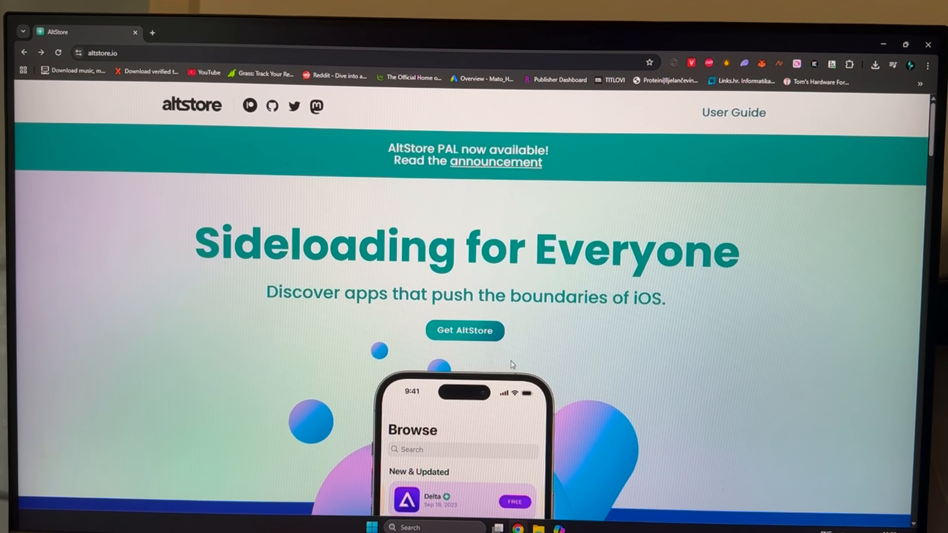
scroll(down, 3)
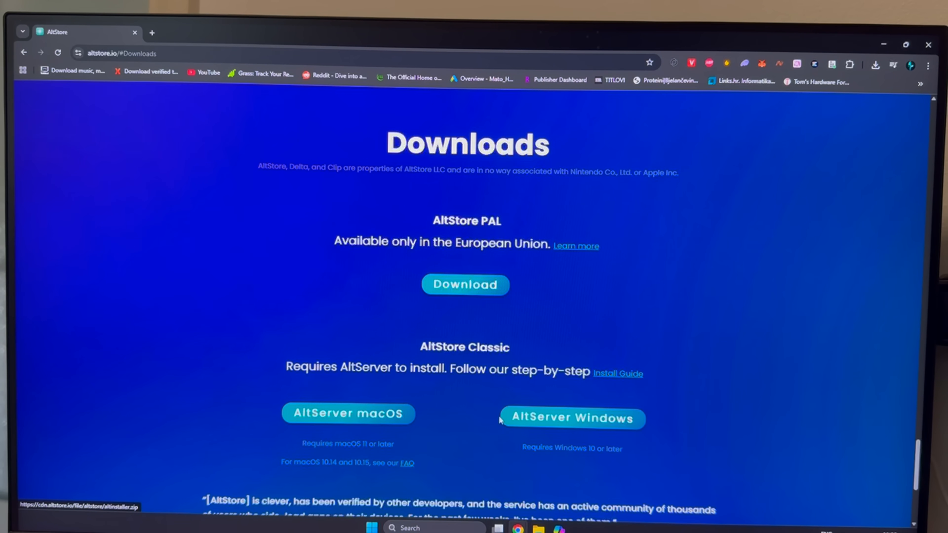
mouse_move(542, 378)
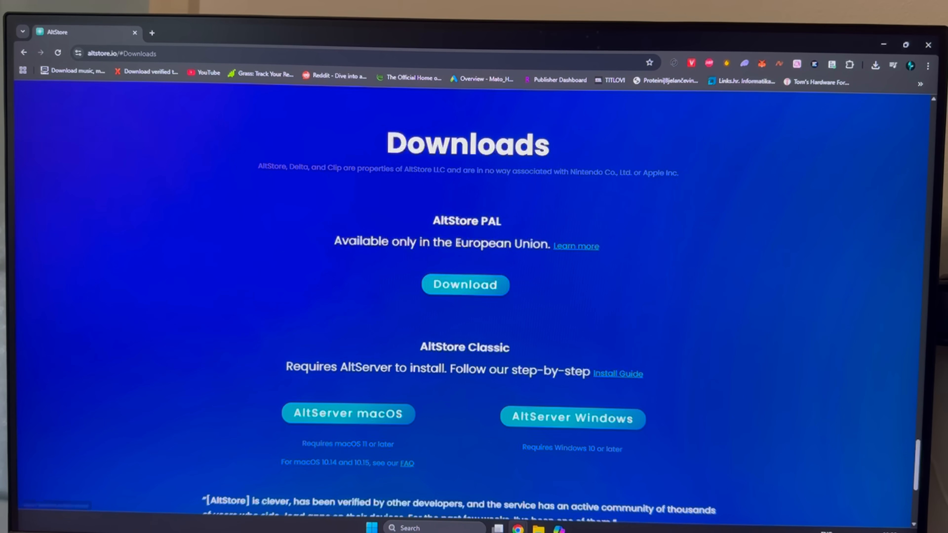
mouse_move(473, 331)
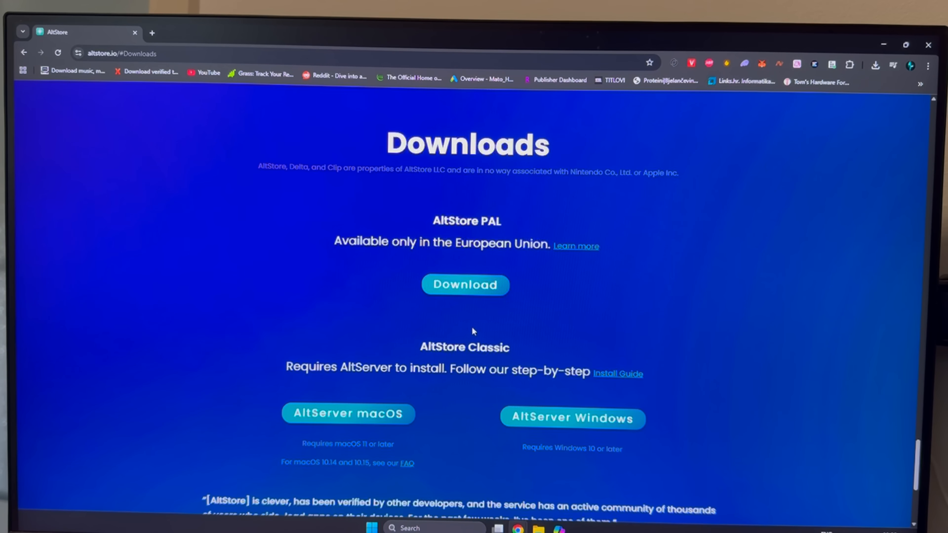
mouse_move(482, 331)
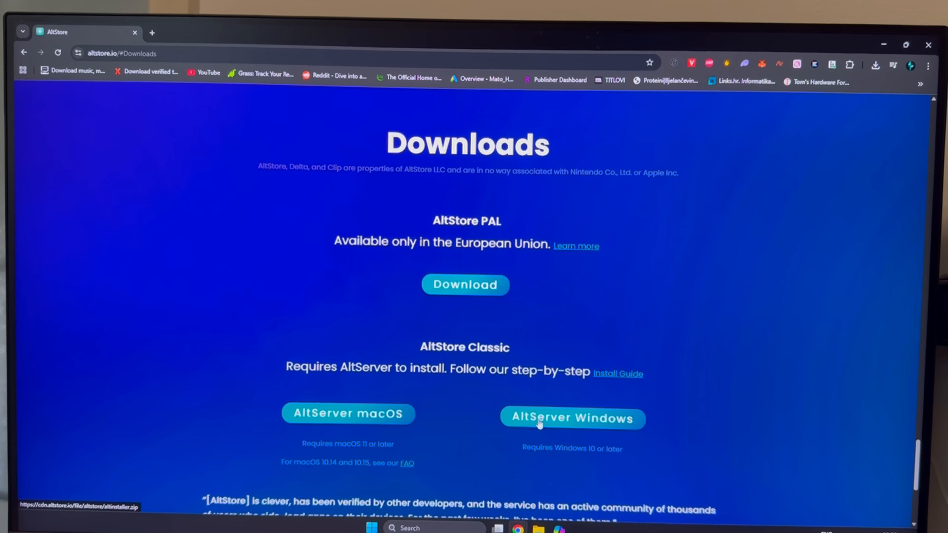
click(571, 418)
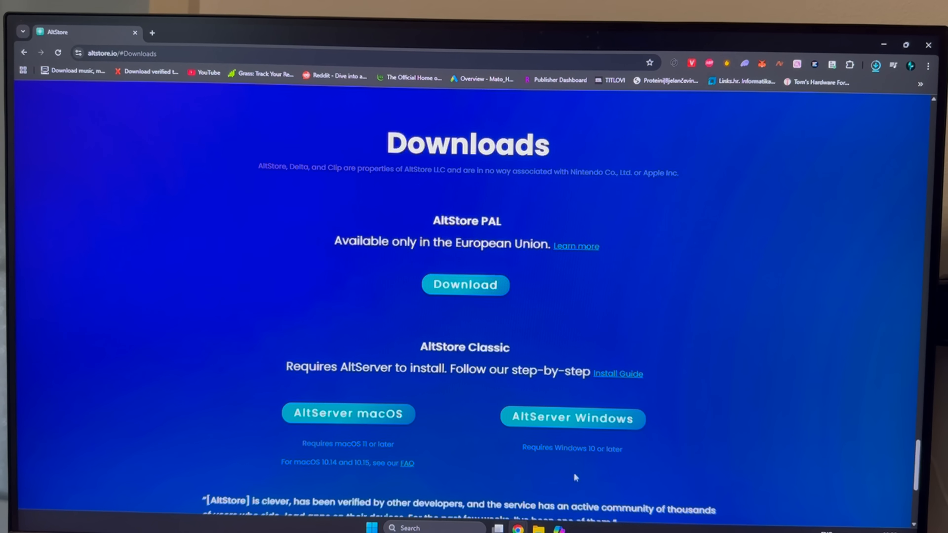
click(875, 64)
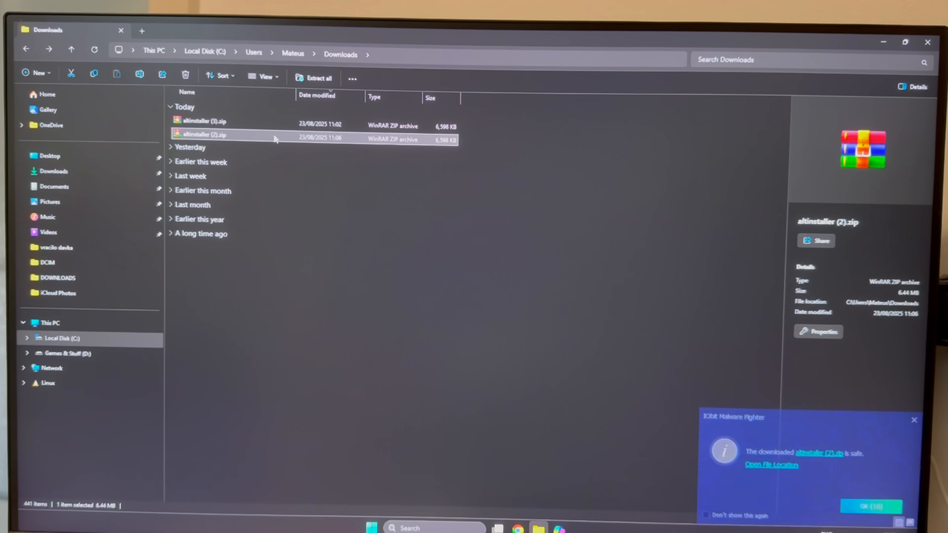
Step: Extract the altinstaller zip to a folder containing AltInstaller.msi and setup.exe
right_click(205, 135)
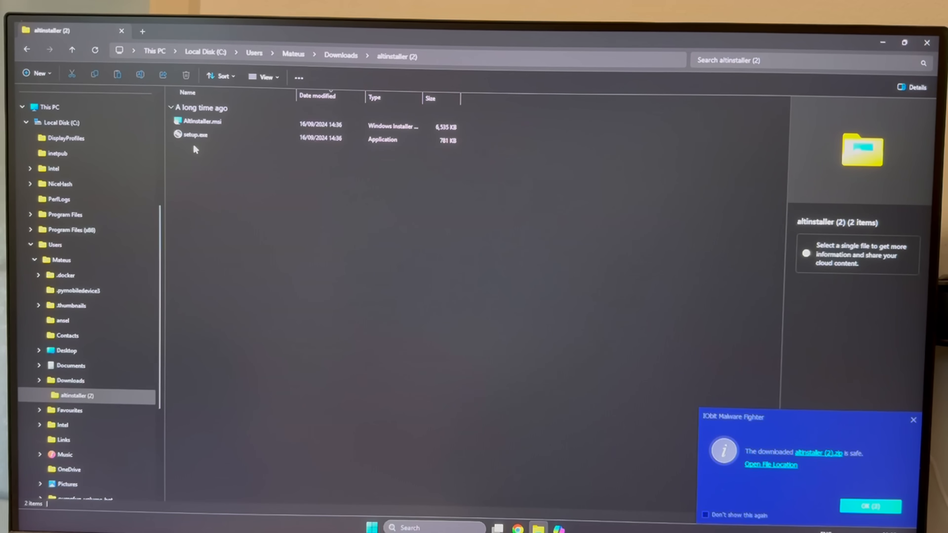
click(869, 506)
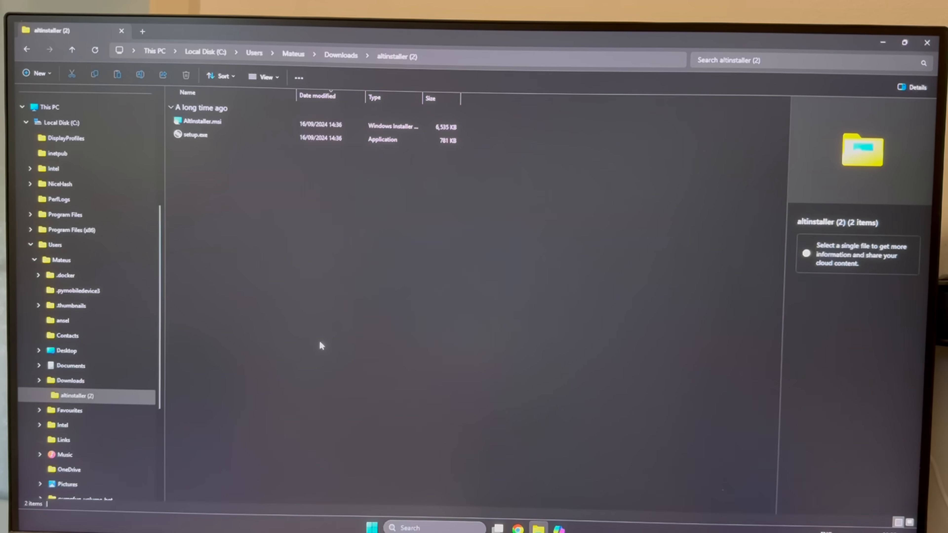
mouse_move(467, 415)
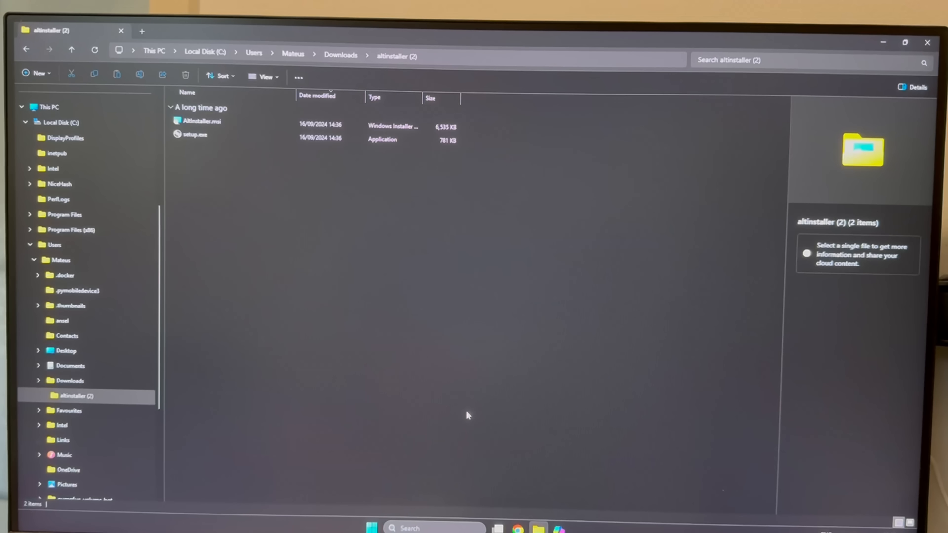
mouse_move(431, 519)
text(al)
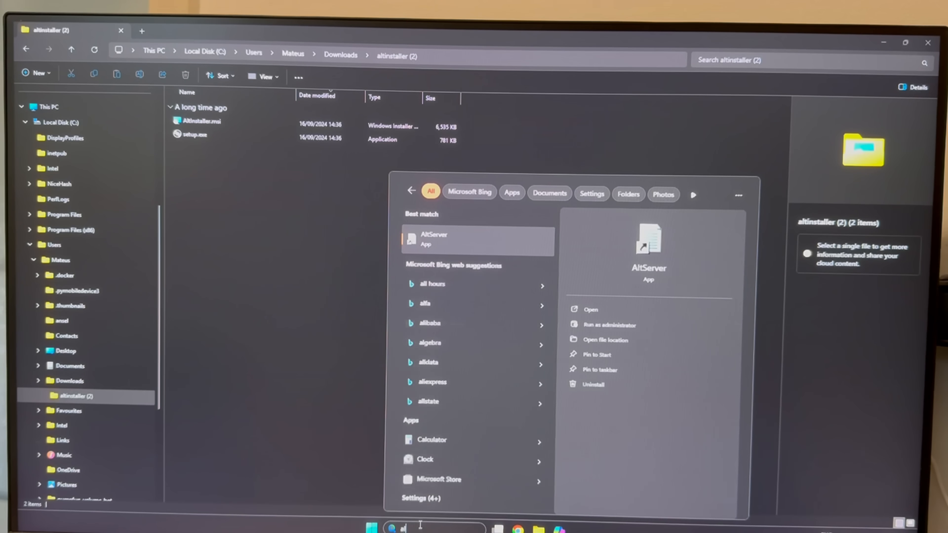
Step: Launch AltServer from Windows Search, reaching the Apple ID sign-in prompt
click(478, 249)
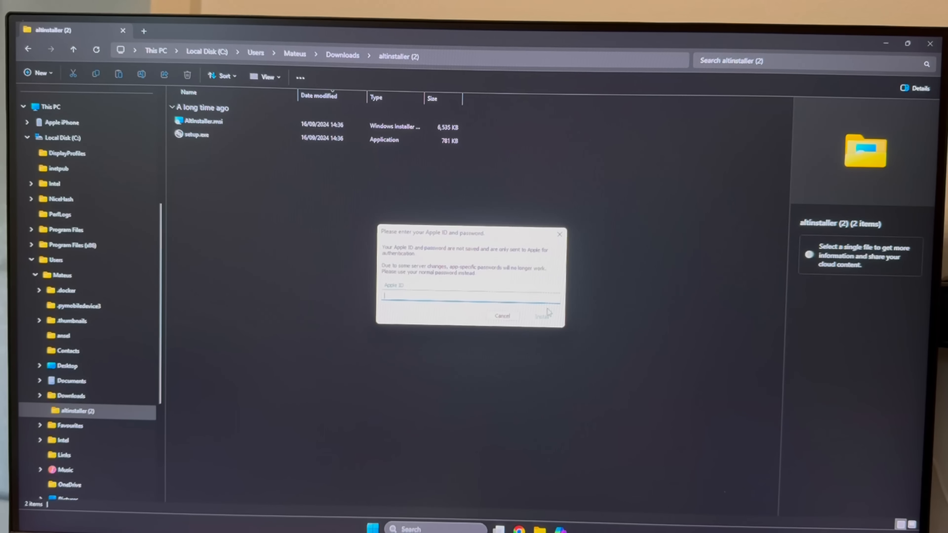
mouse_move(436, 211)
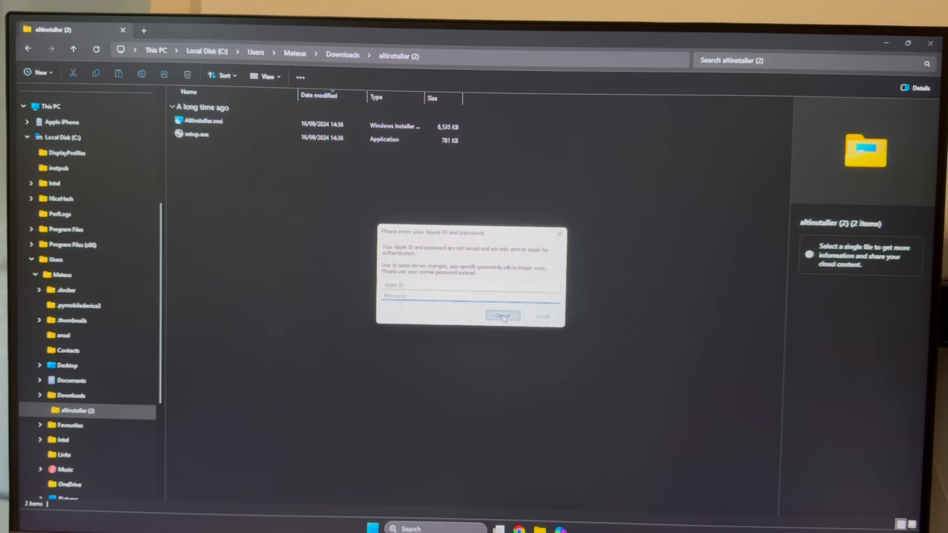
Step: Submit Apple ID credentials so AltServer installs AltStore onto the connected iPhone
click(503, 316)
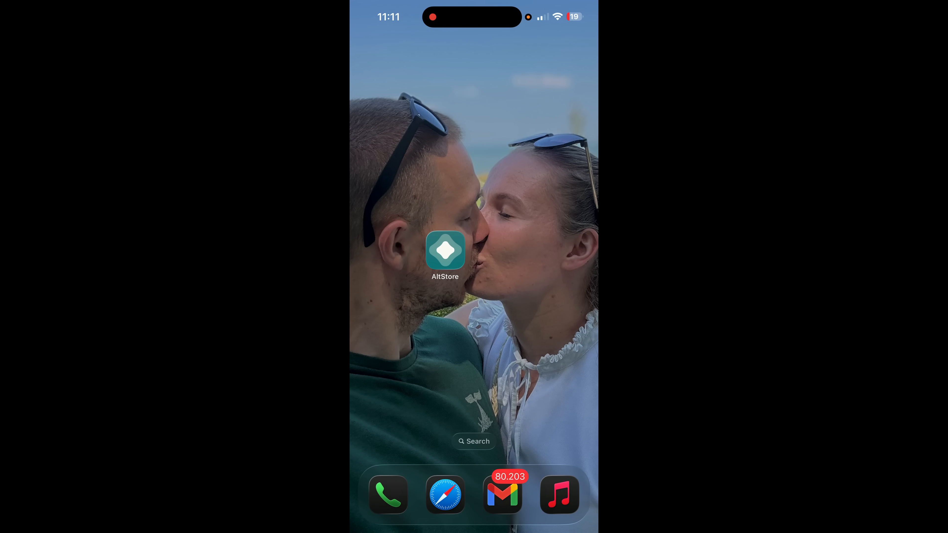
Step: Launch the sideloaded AltStore app from the iPhone home screen
click(445, 250)
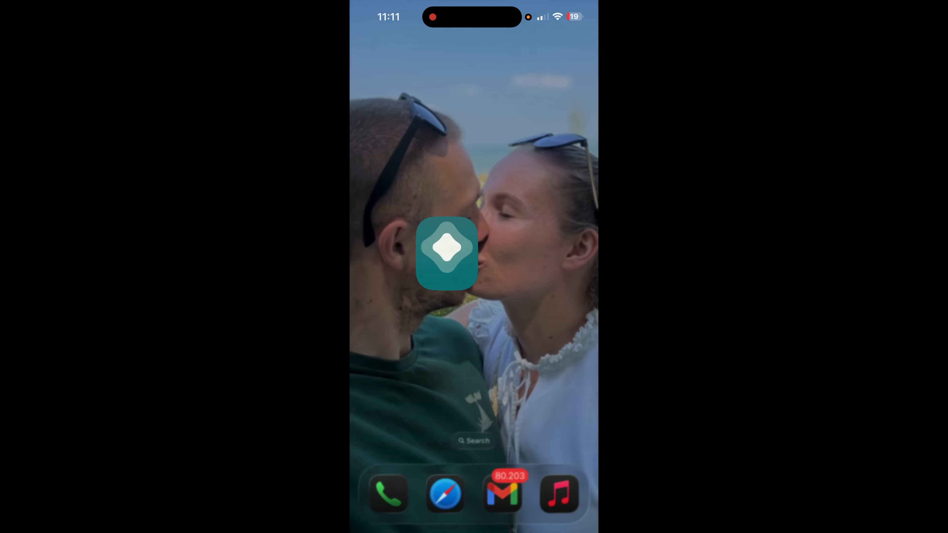
click(447, 252)
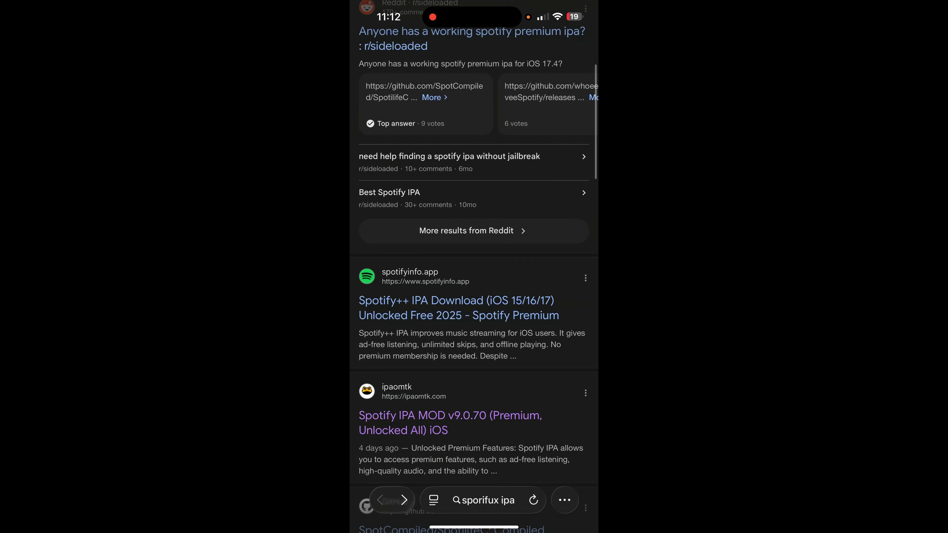
Step: Correct the Safari query to 'spotify ipa' and browse the Google results
click(488, 500)
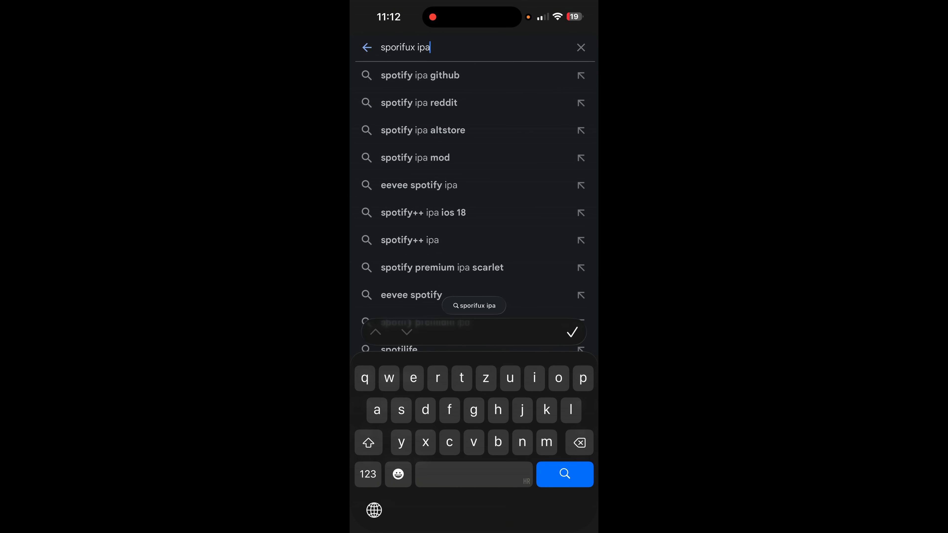
click(419, 75)
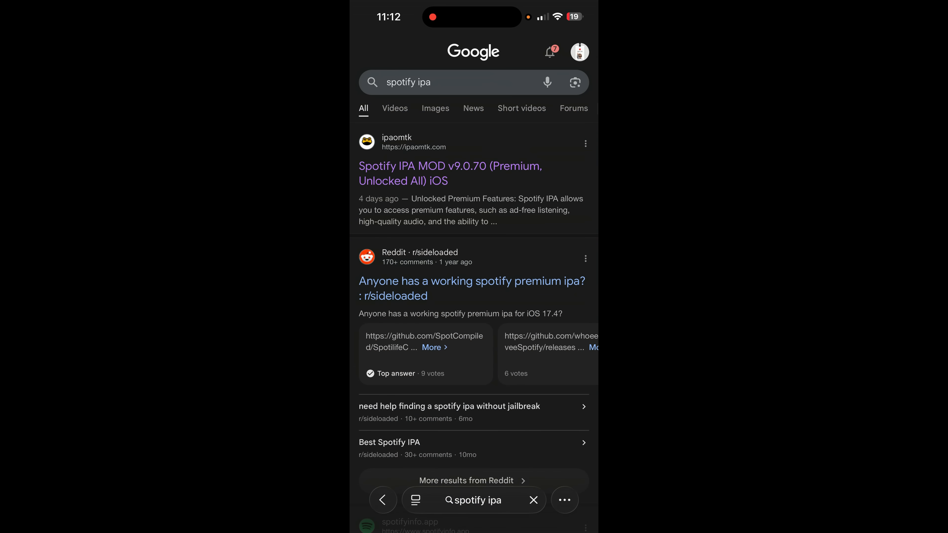
scroll(down, 3)
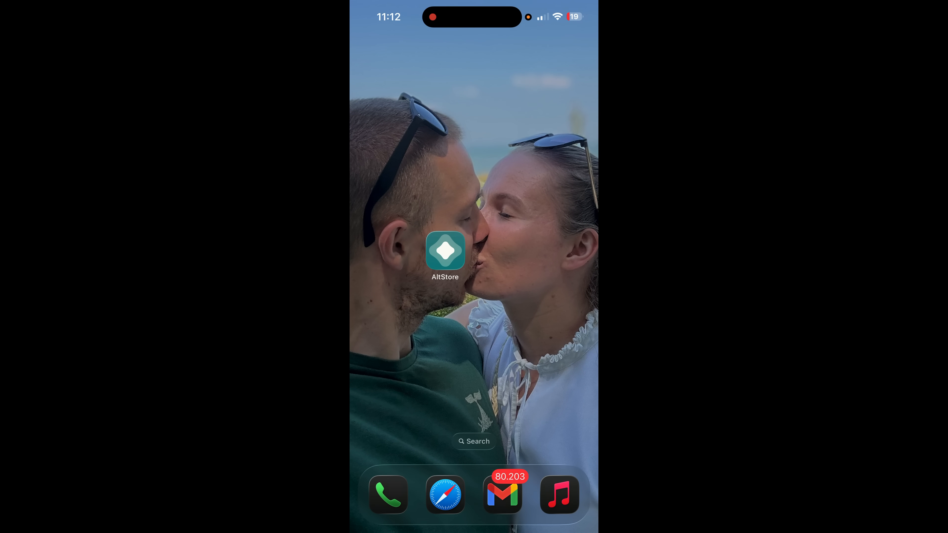
Step: View My Apps in AltStore and accept the extensions alert so EeveeSpotify is listed
click(445, 250)
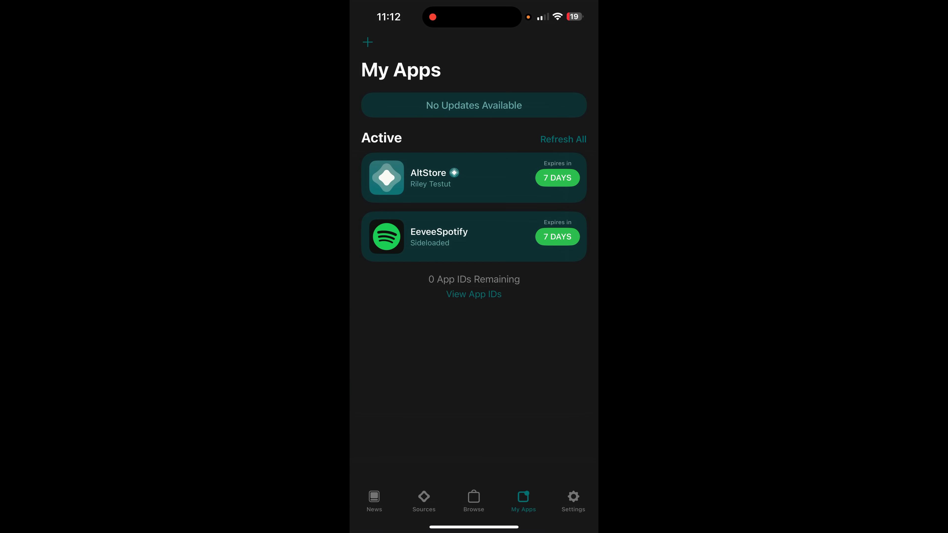
click(367, 43)
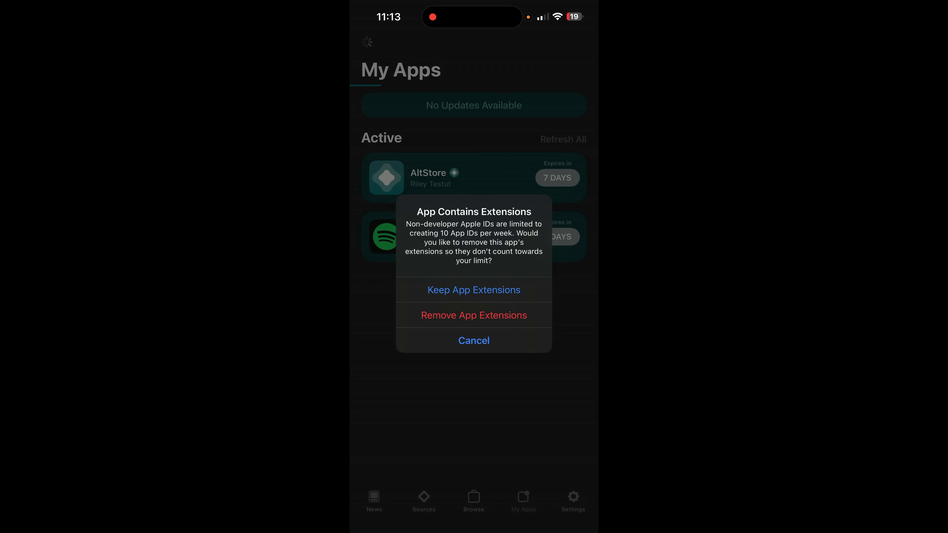
click(473, 290)
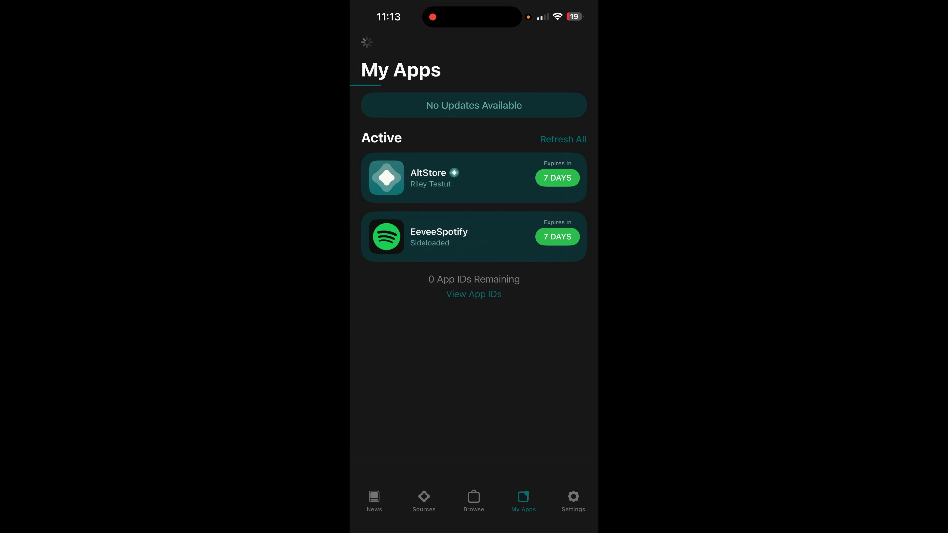